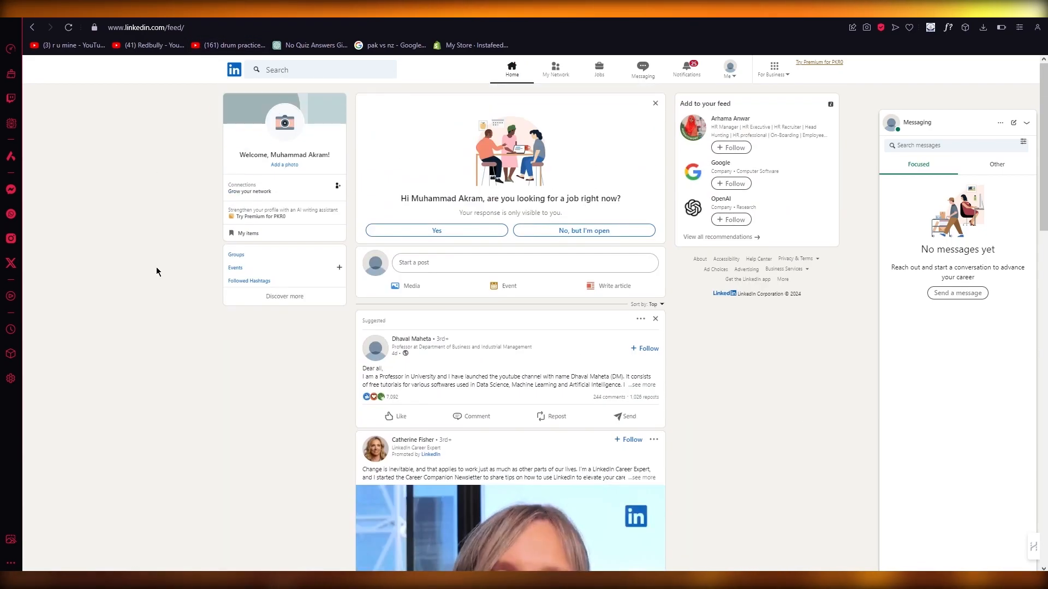
Collapse the messaging panel so the home feed is uncovered.
scroll(down, 3)
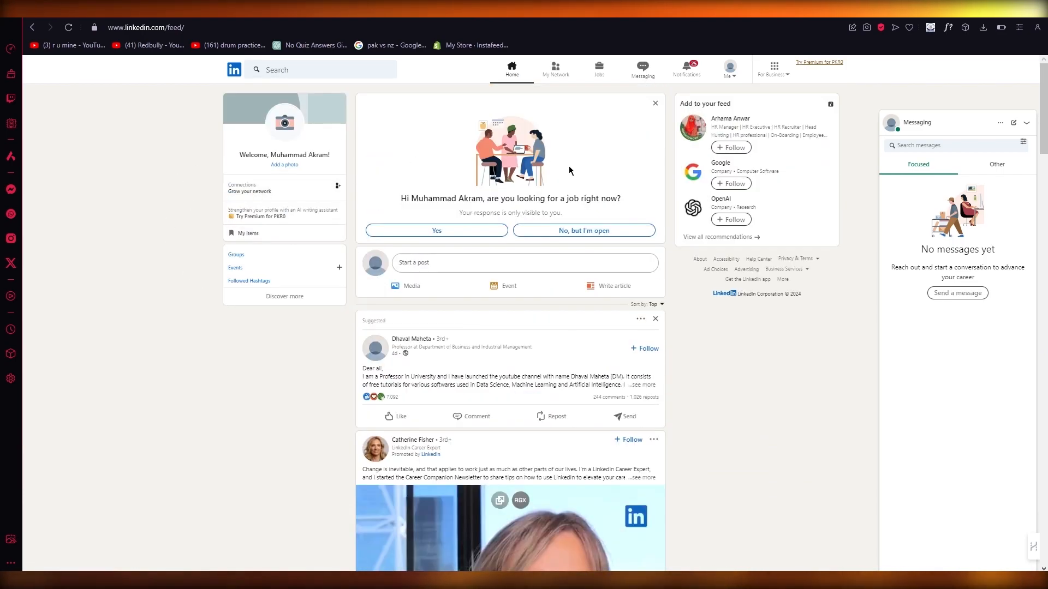
click(1028, 123)
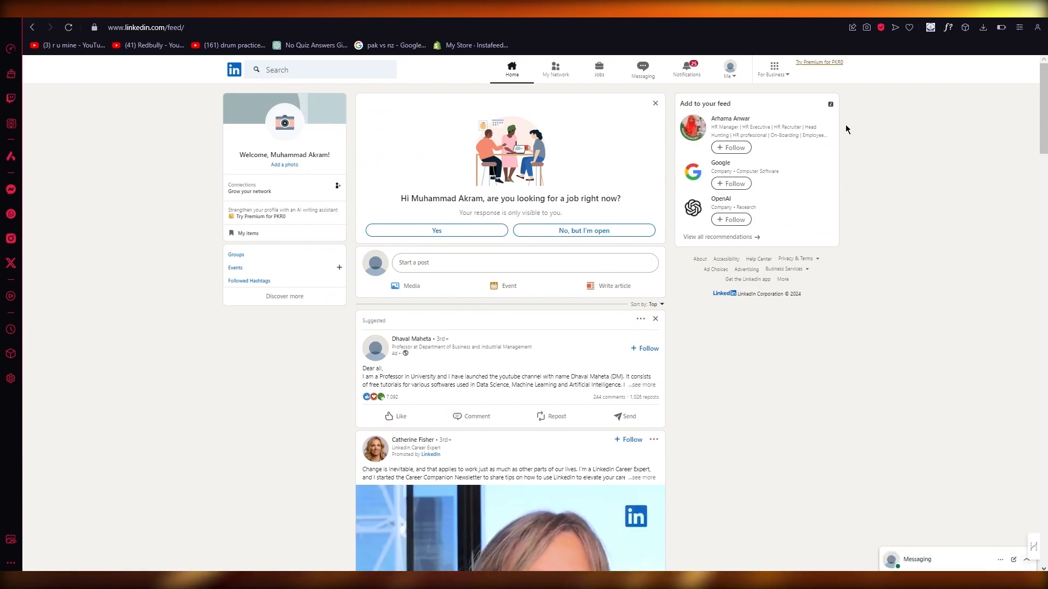
click(773, 67)
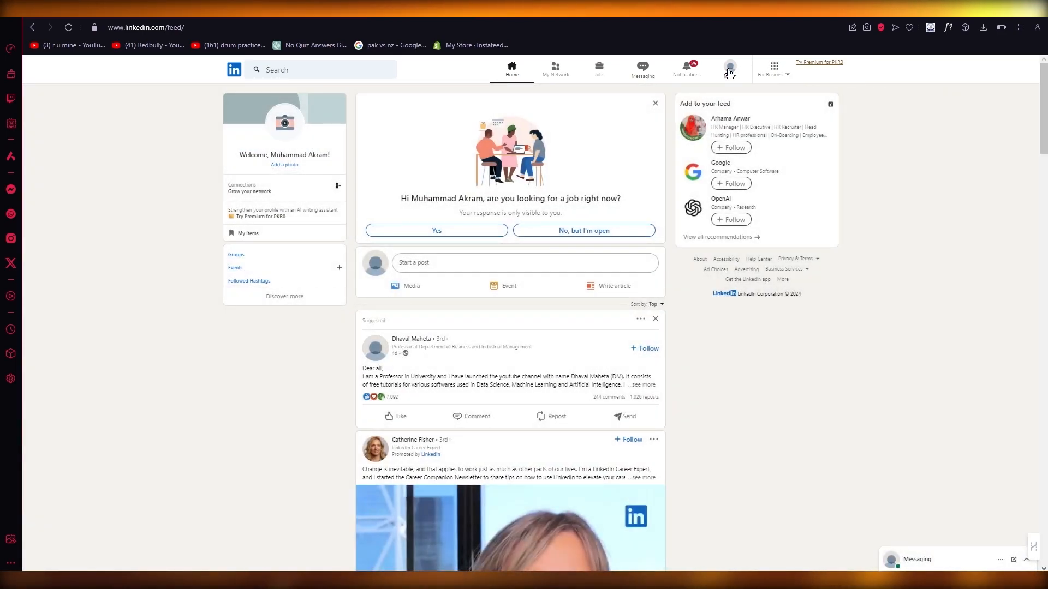
Sign out from the Me menu without remembering this browser.
click(728, 70)
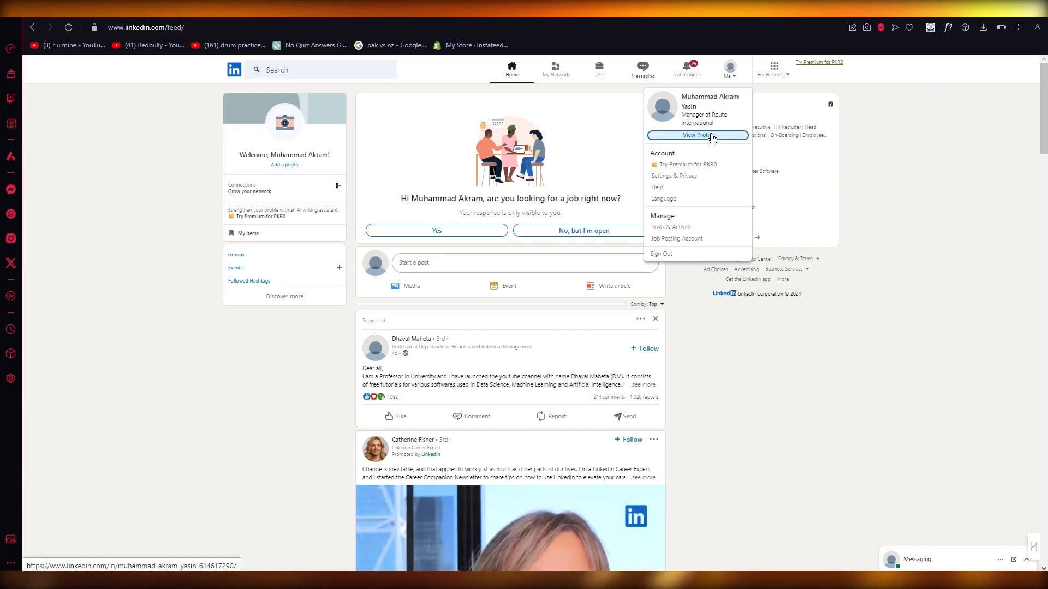
click(729, 69)
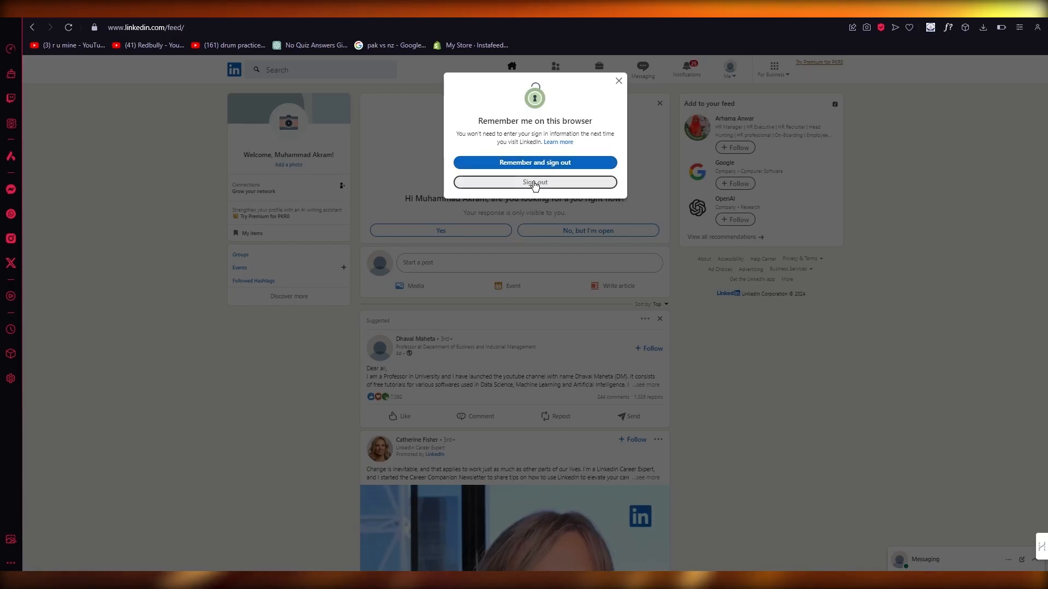
click(535, 183)
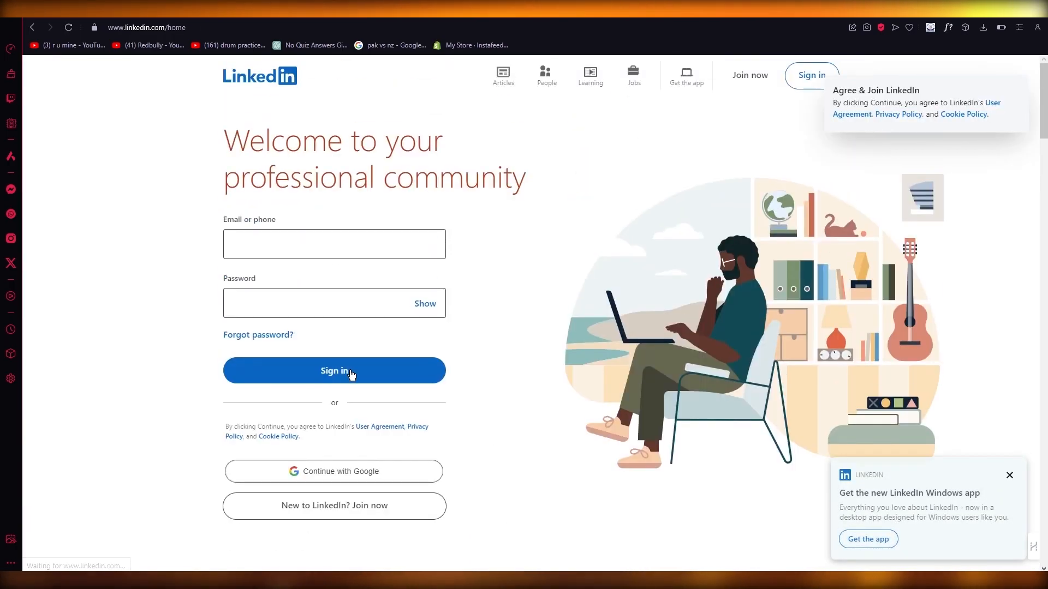
Join LinkedIn as a new member with an email and password to reach the name step.
click(334, 472)
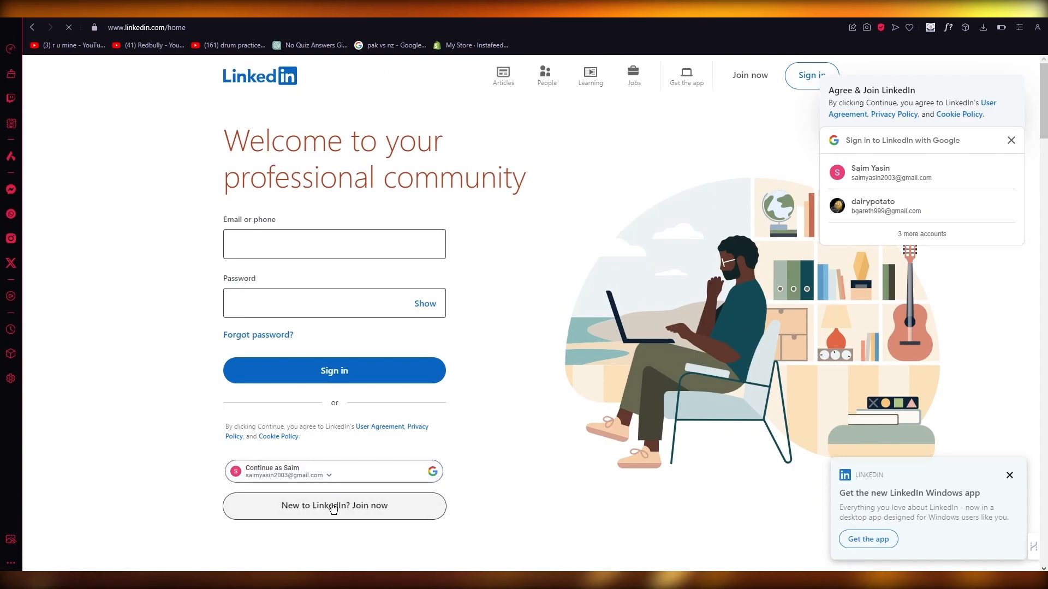
click(334, 505)
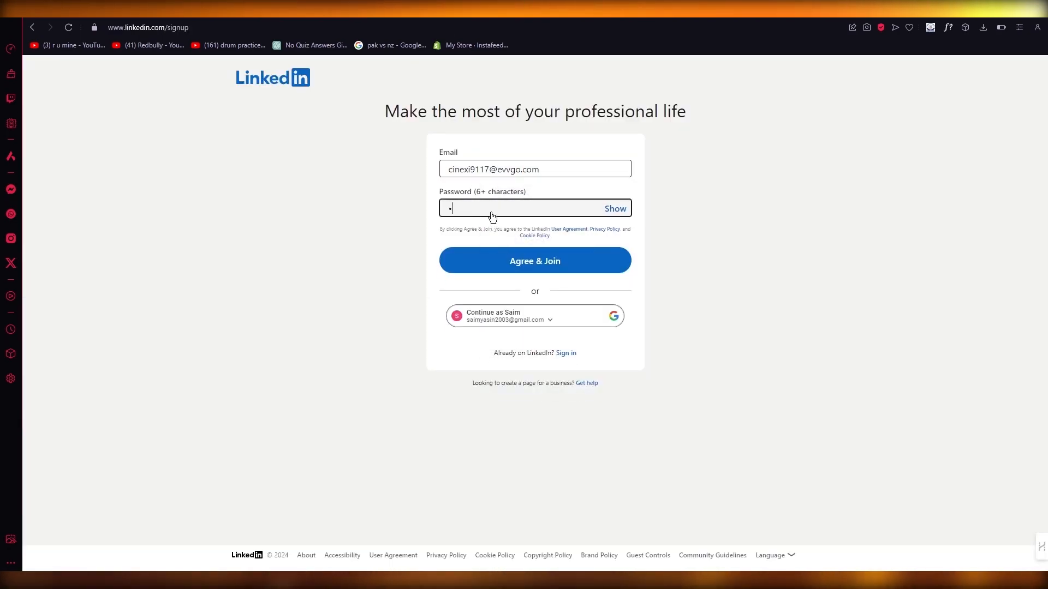
text(password)
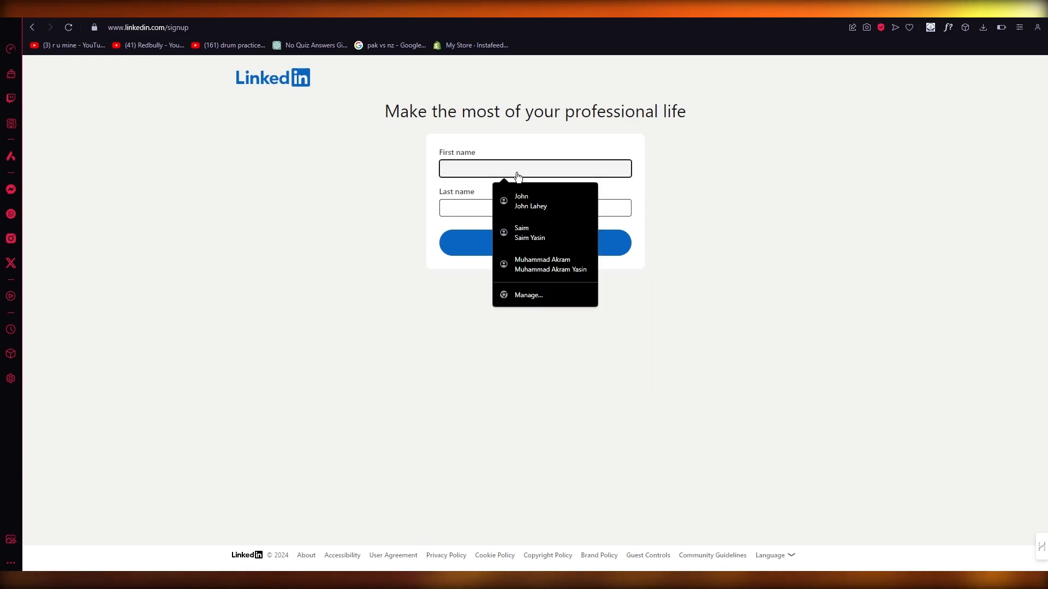
click(530, 200)
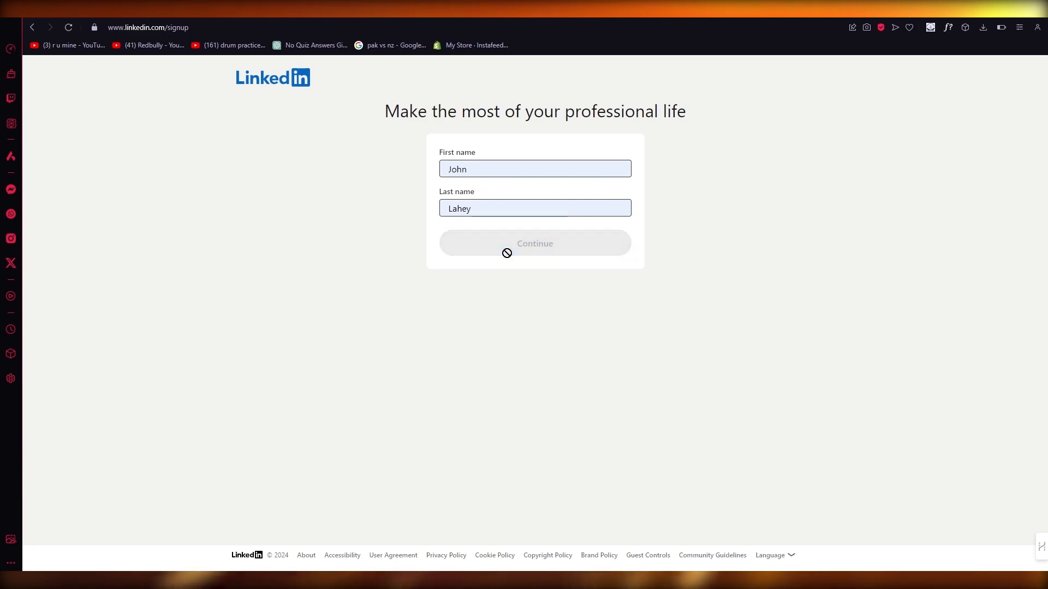
click(534, 243)
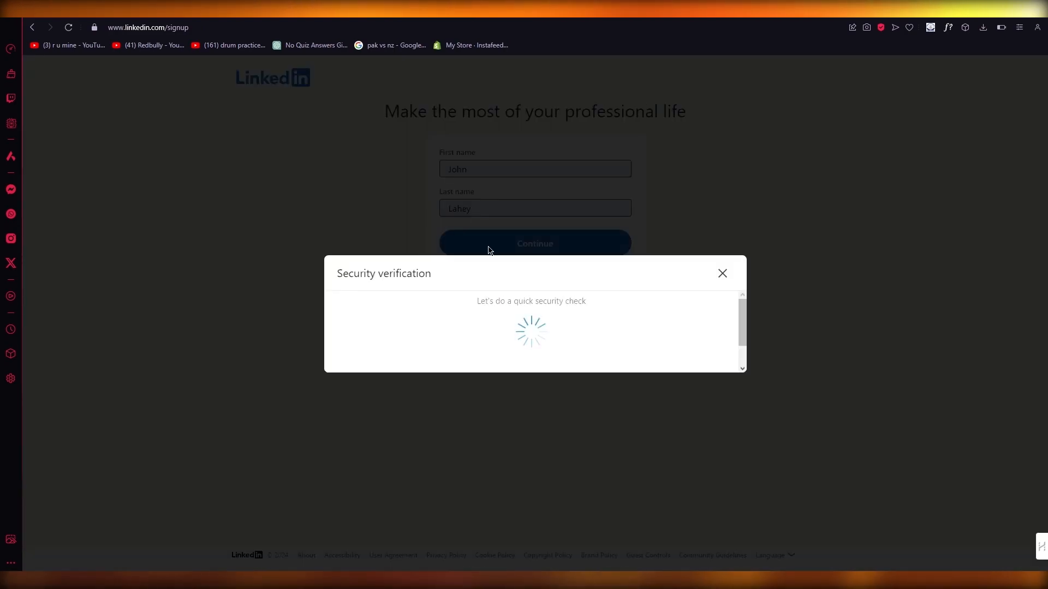
mouse_move(508, 306)
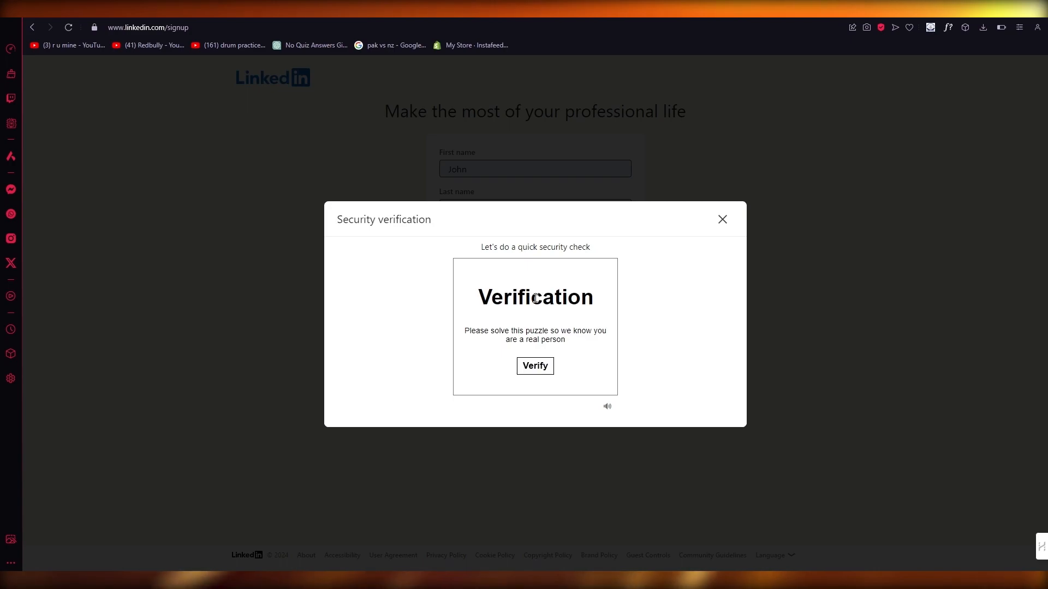
Pass the security puzzle by choosing the upright image.
click(535, 366)
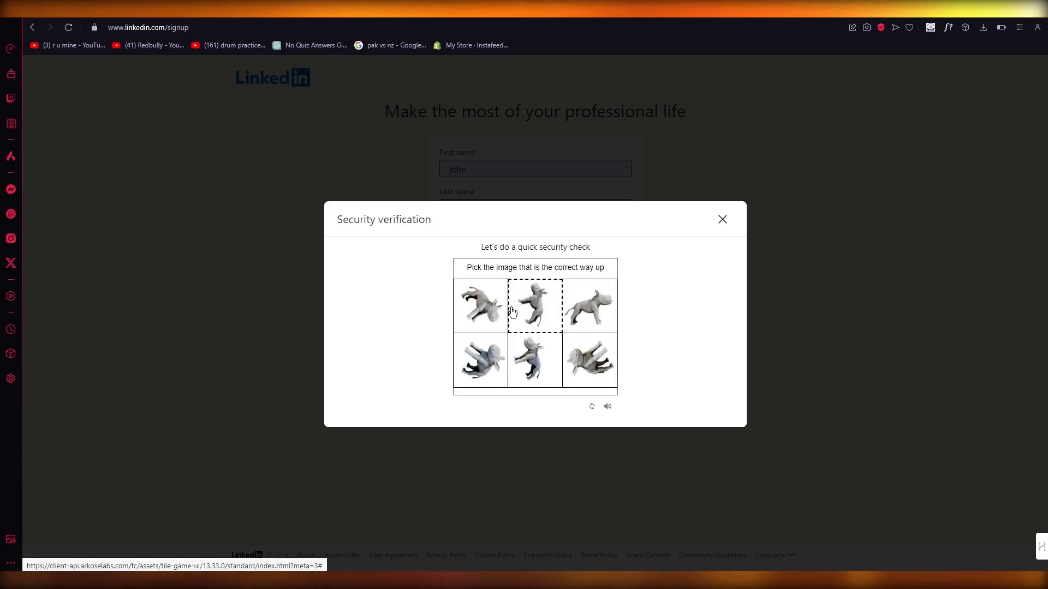
click(590, 306)
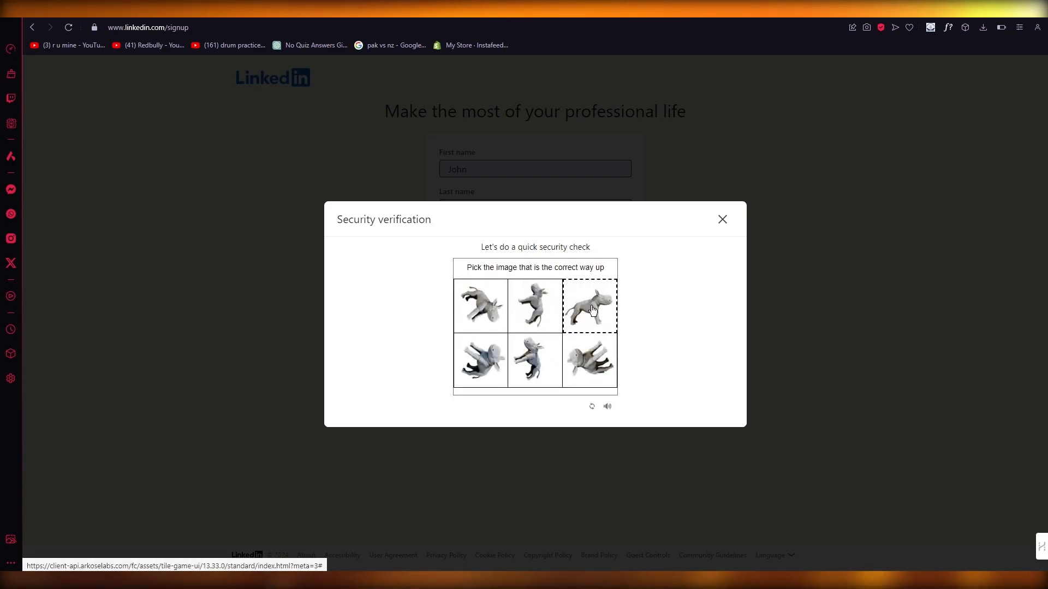
click(588, 306)
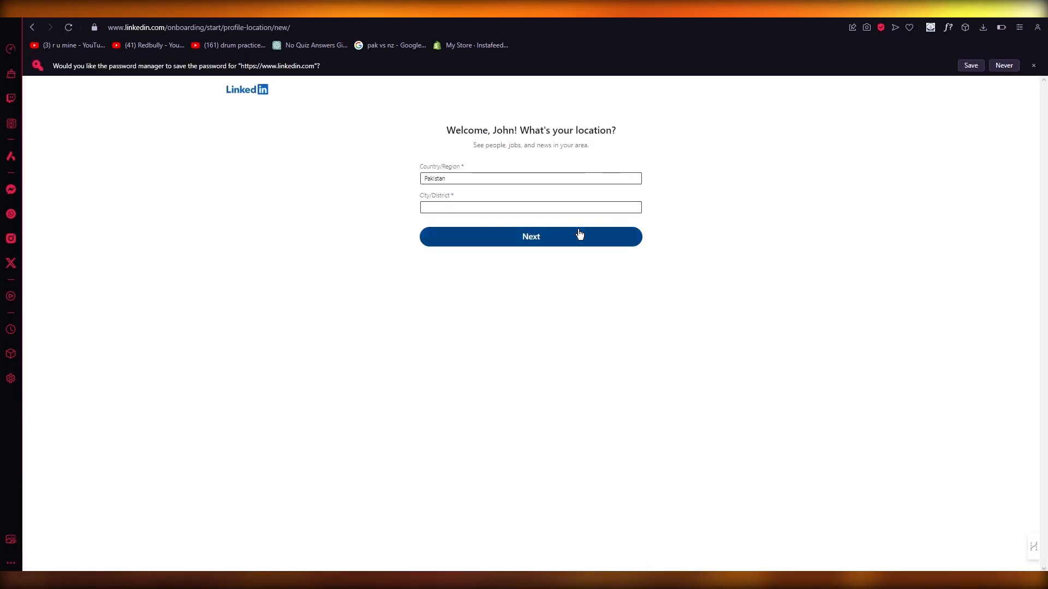
Set the city to Islamabad, Islāmābād, Pakistan and continue to the job title step.
text(Islam)
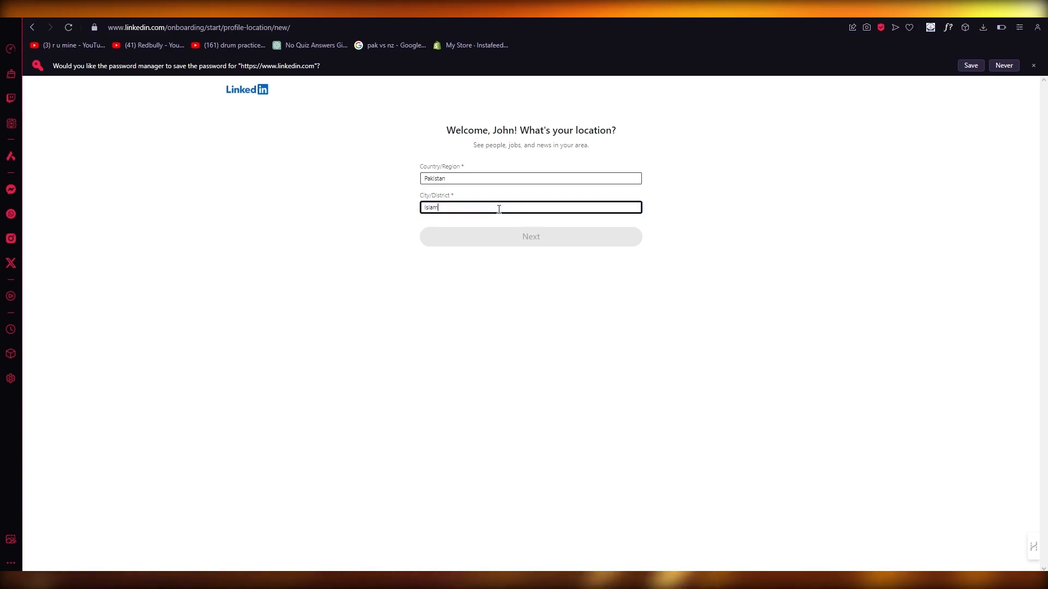
click(531, 207)
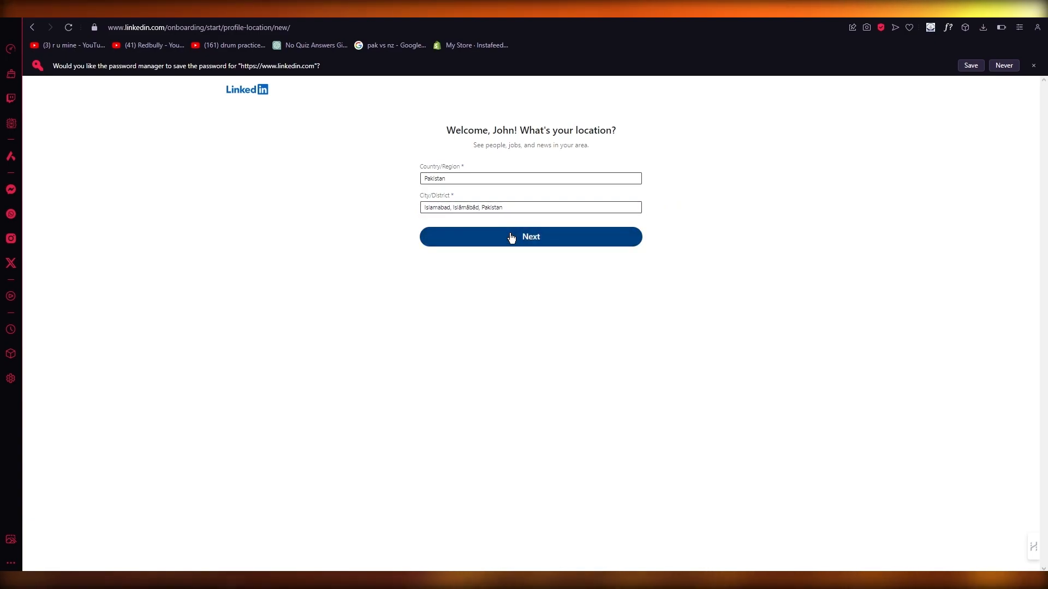
click(531, 237)
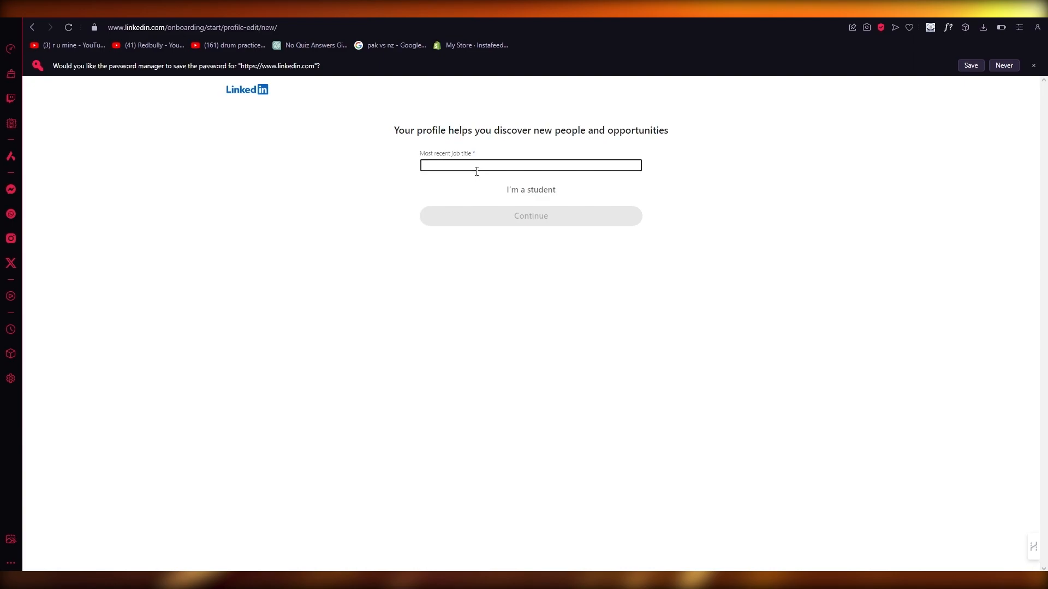
Enter Entrepreneur, Part-time, at Route to Market International Ltd and continue.
text(Entrepreneur)
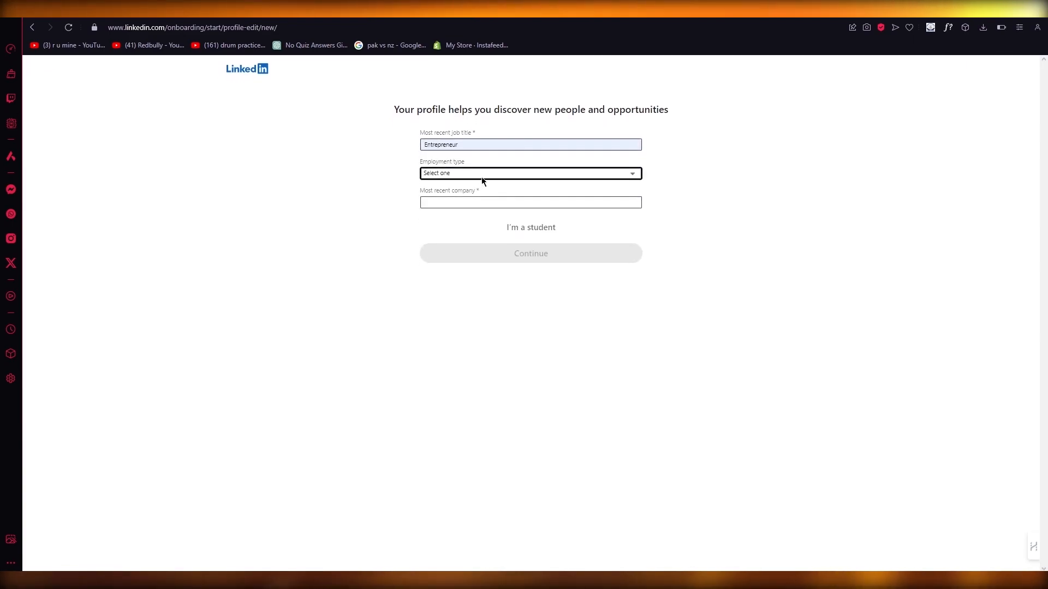
click(530, 173)
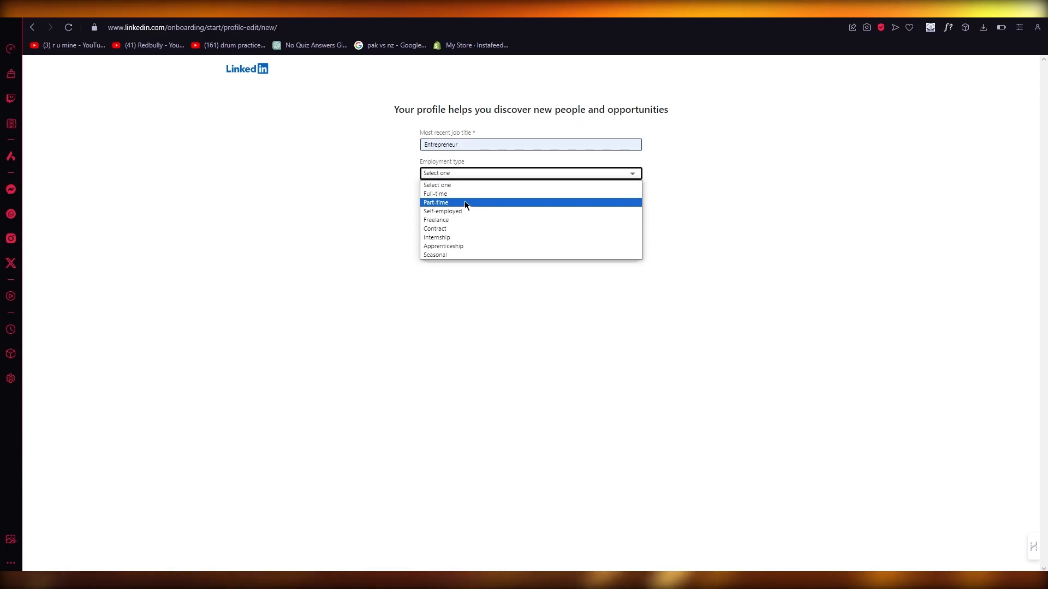
click(435, 203)
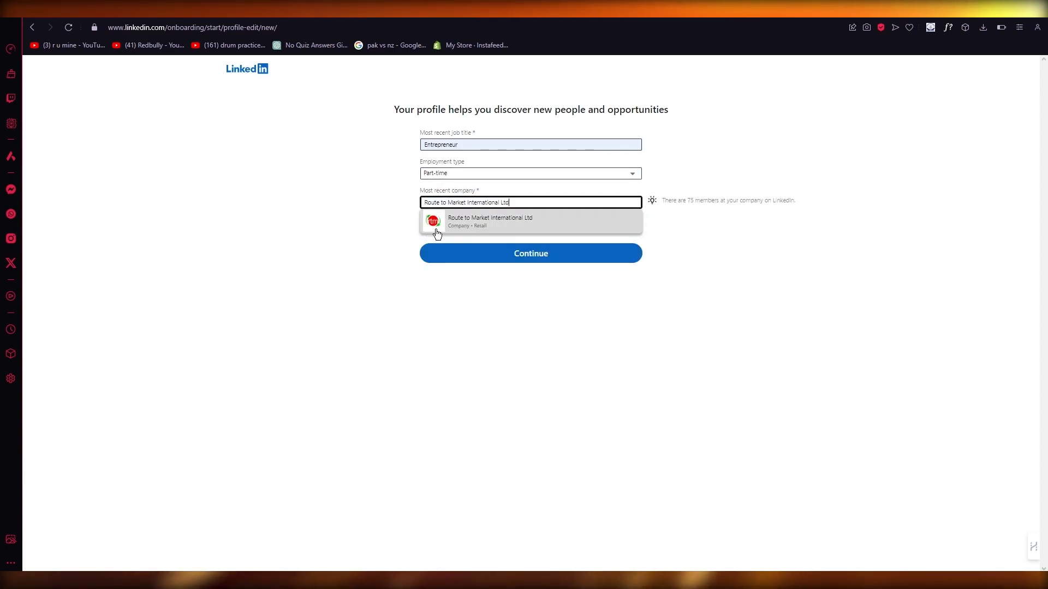
click(490, 221)
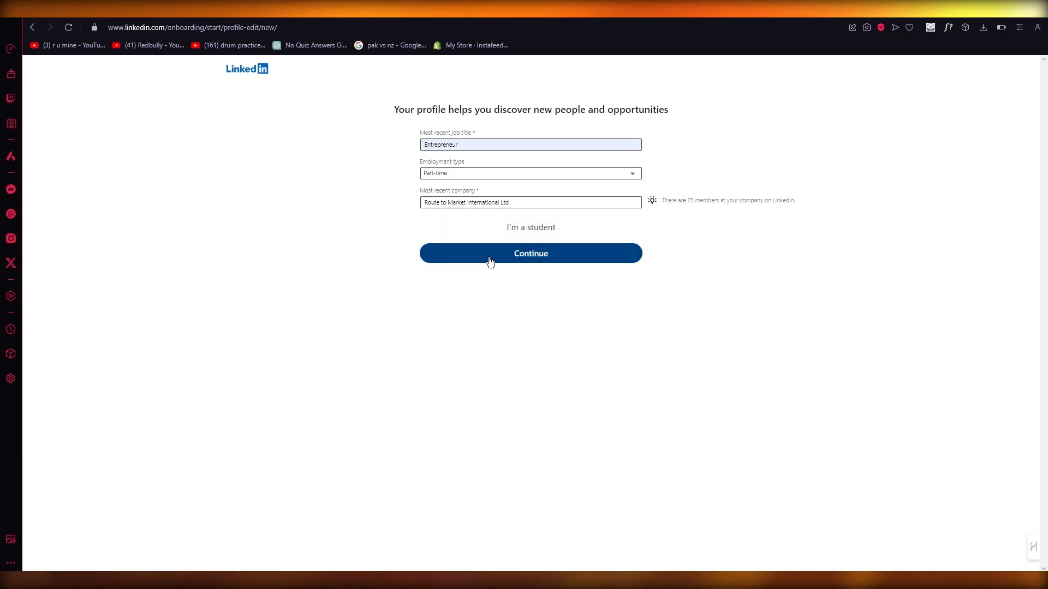
click(530, 253)
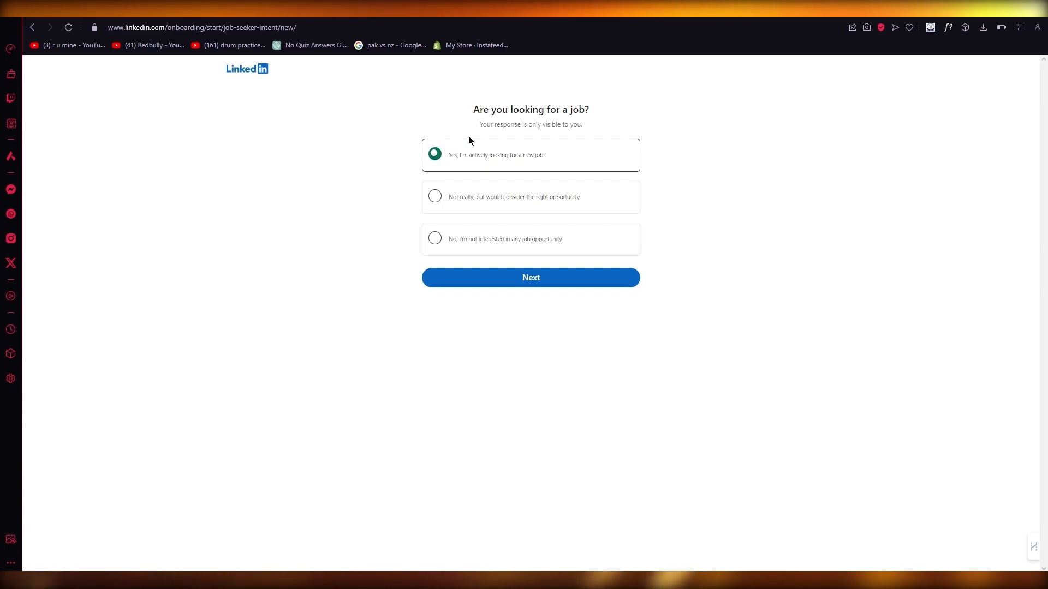
mouse_move(485, 210)
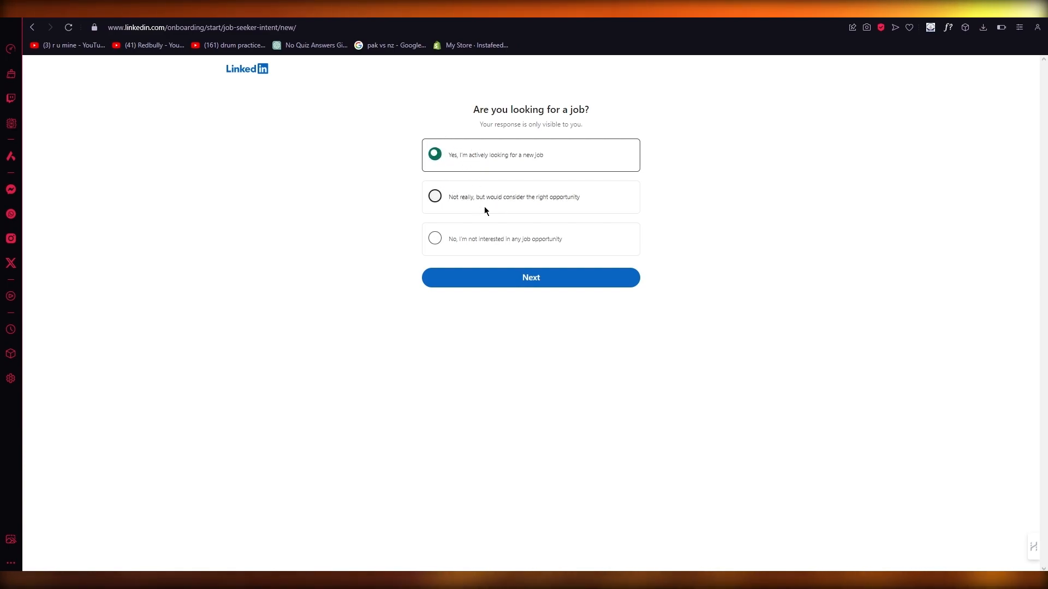
Answer 'No, I'm not interested' to the job-search question.
click(434, 239)
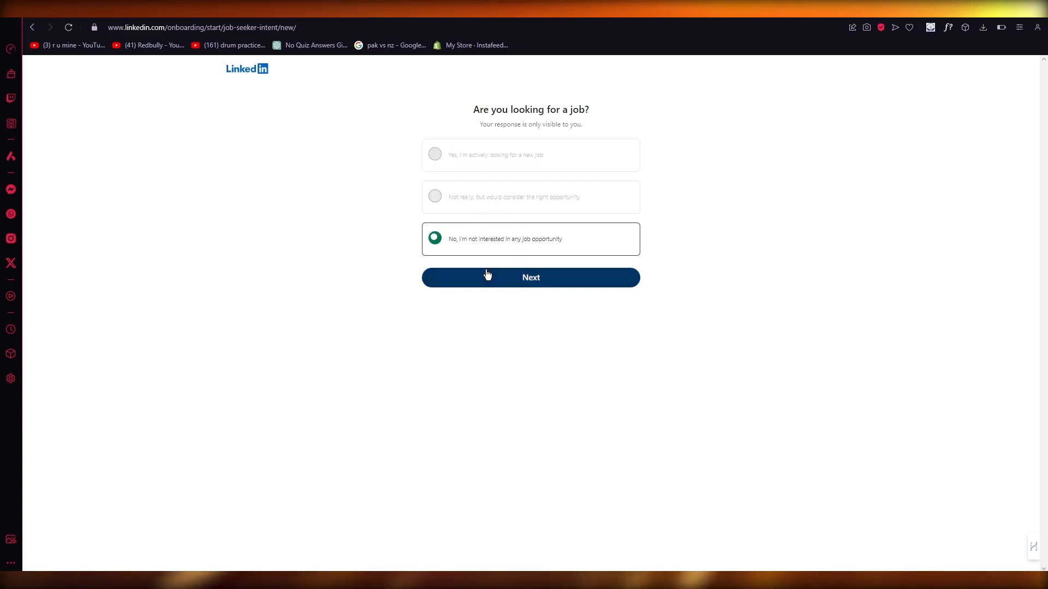
click(530, 277)
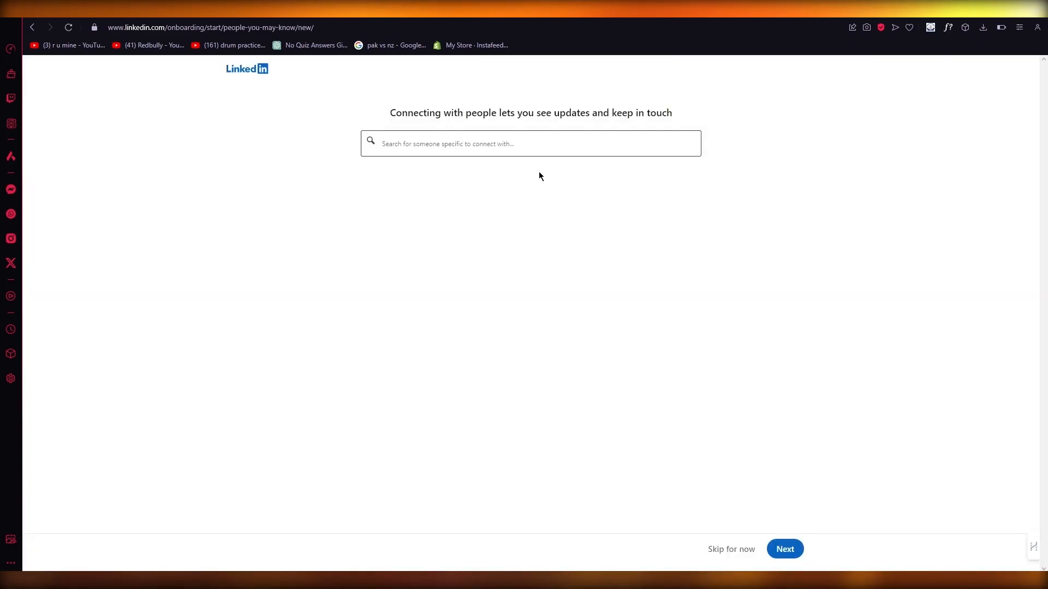
Skip connecting with people and finish onboarding from the follow suggestions.
click(785, 549)
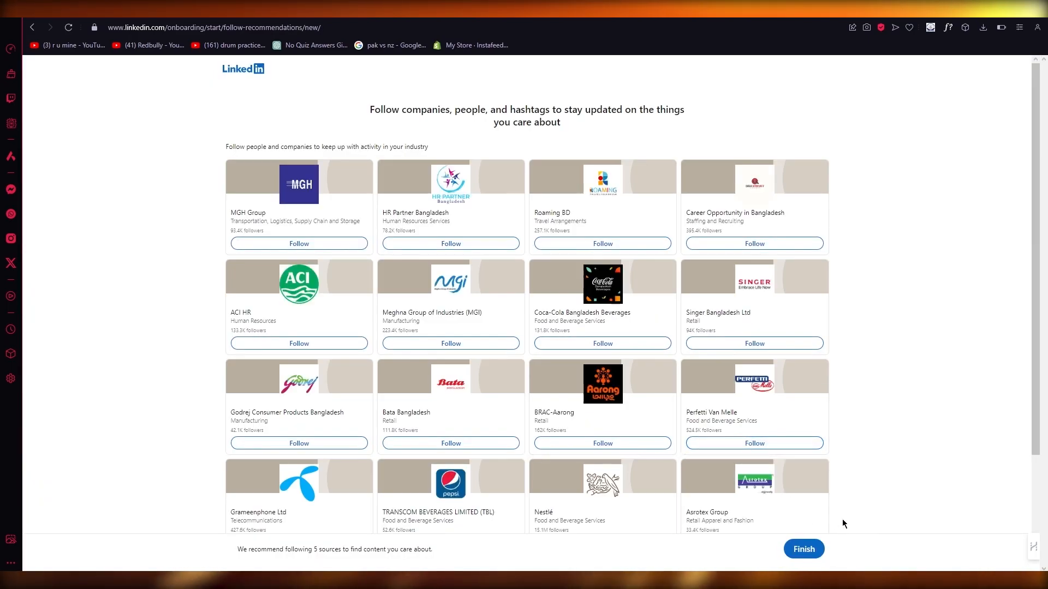
click(803, 549)
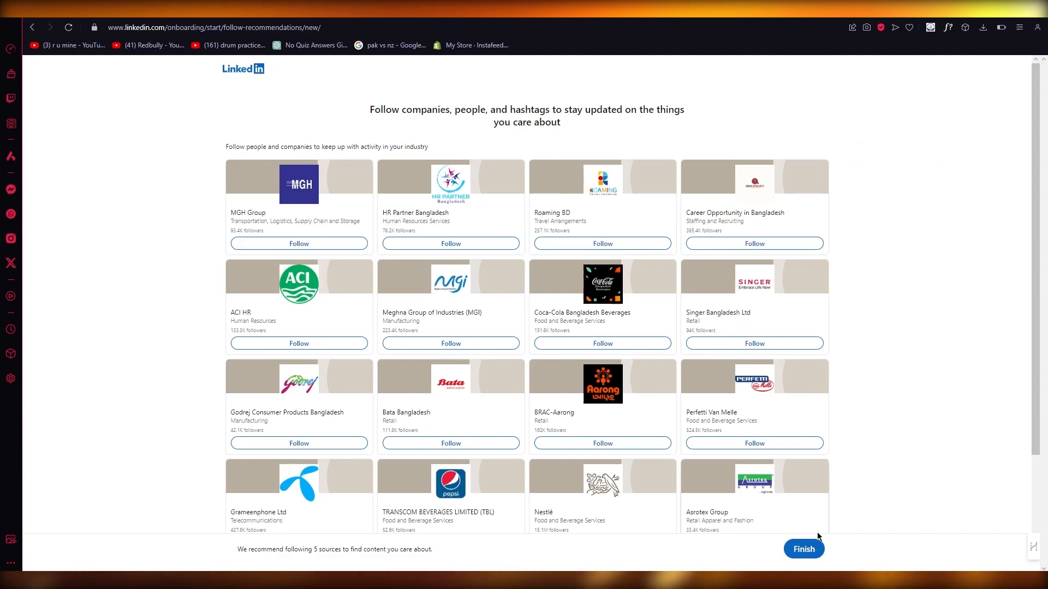
click(803, 549)
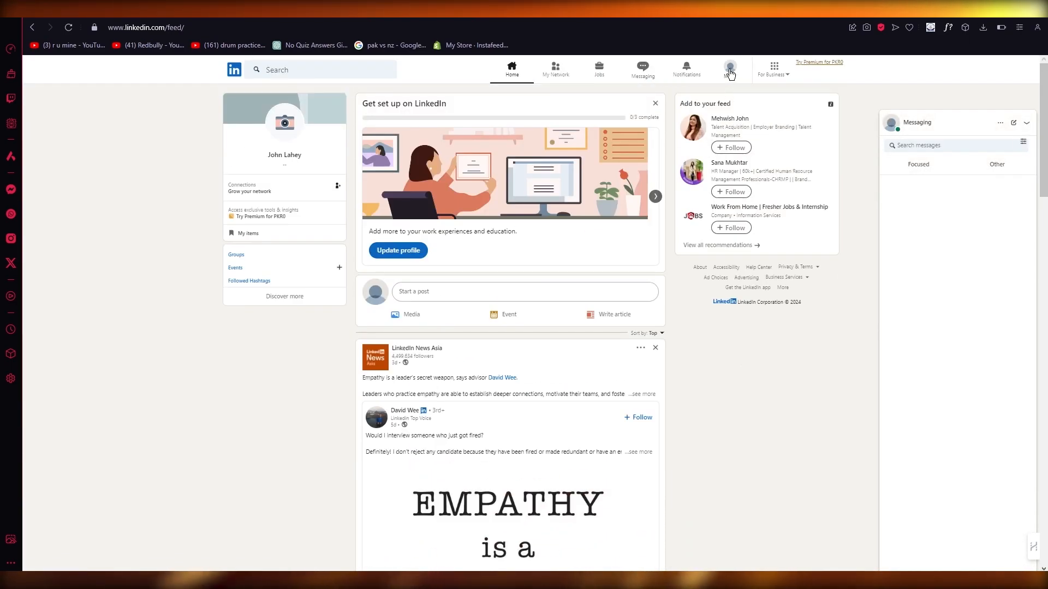
click(729, 67)
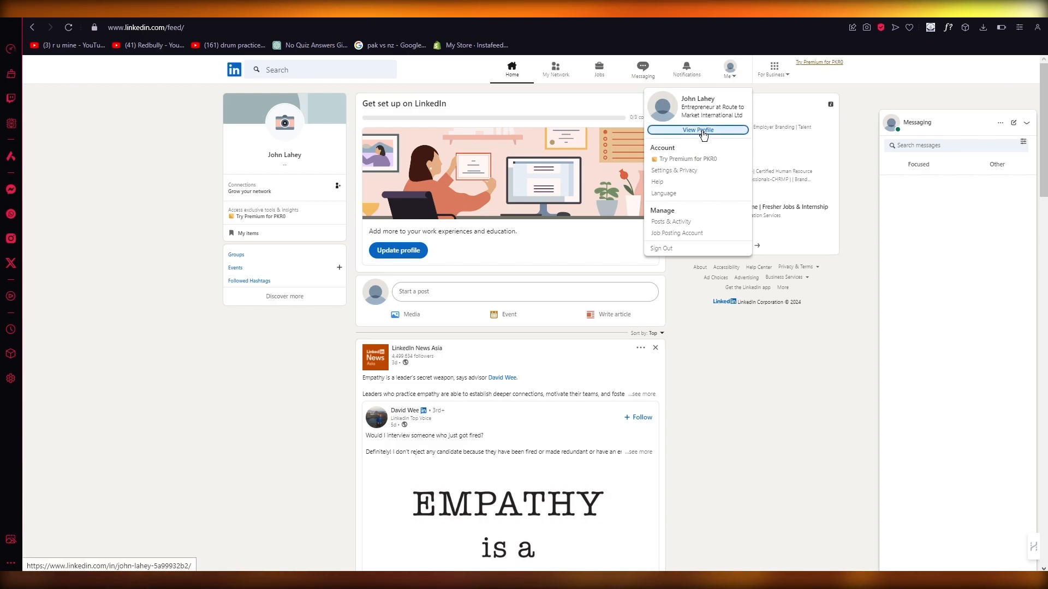
click(699, 129)
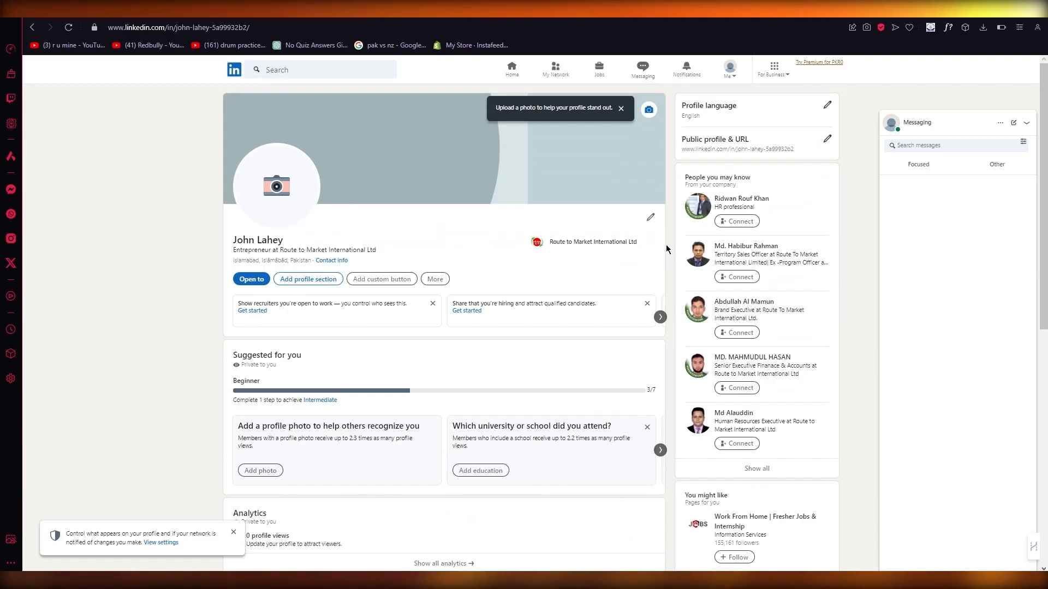
scroll(down, 3)
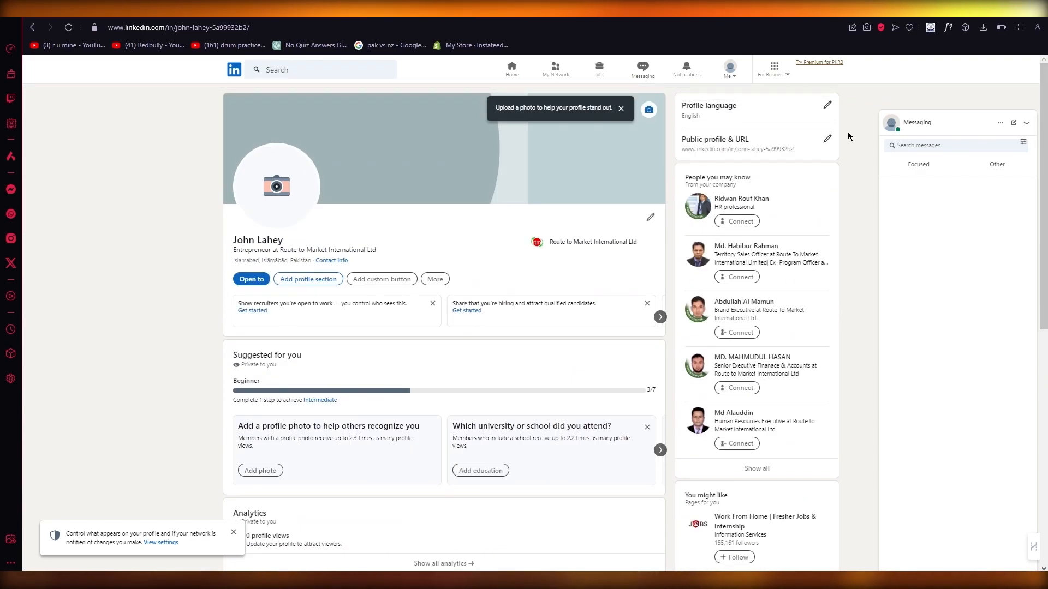
click(773, 68)
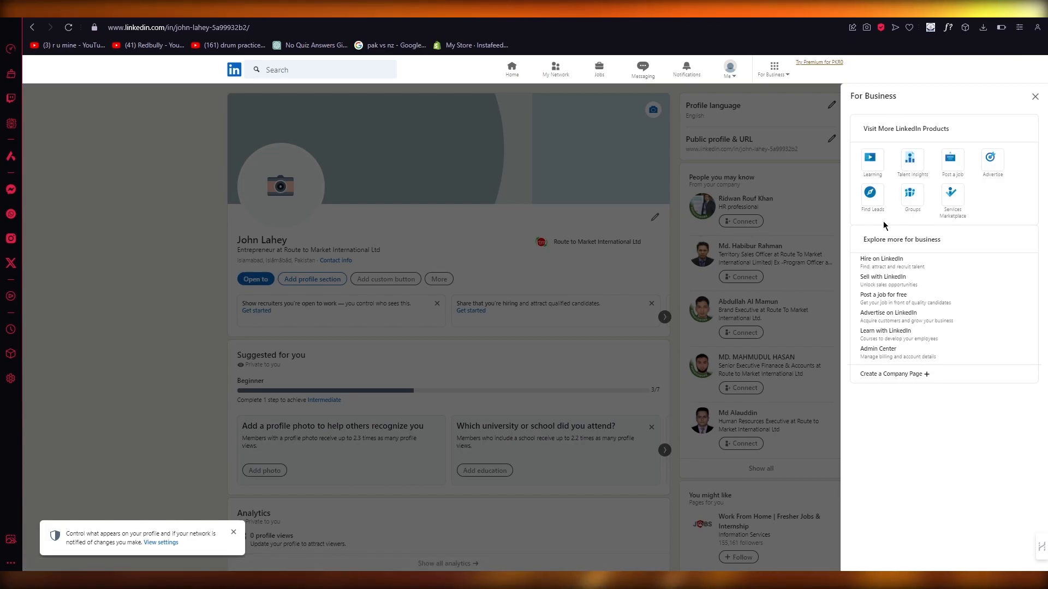
click(1035, 96)
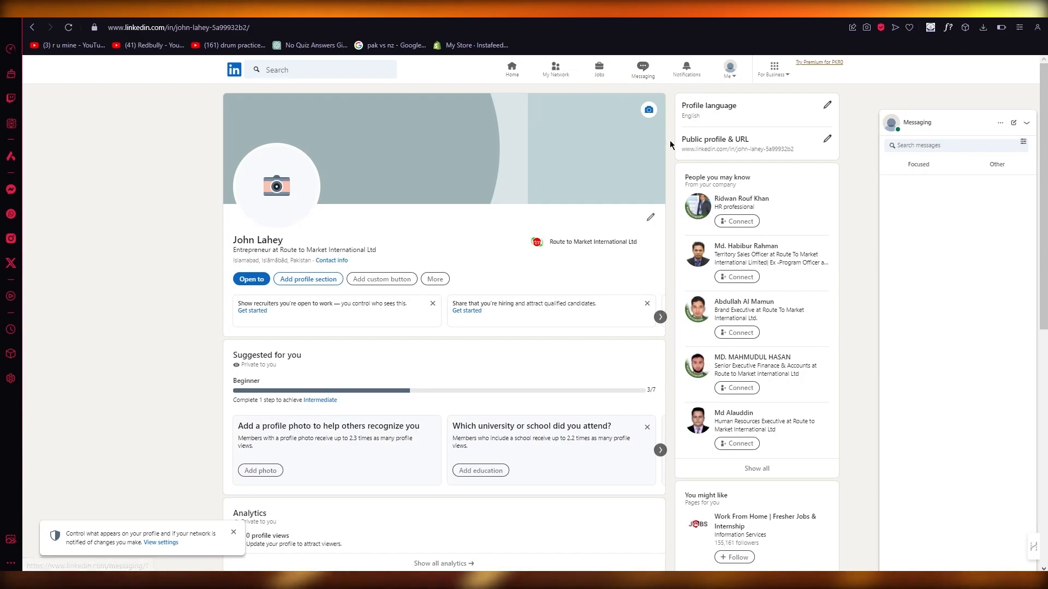
scroll(down, 3)
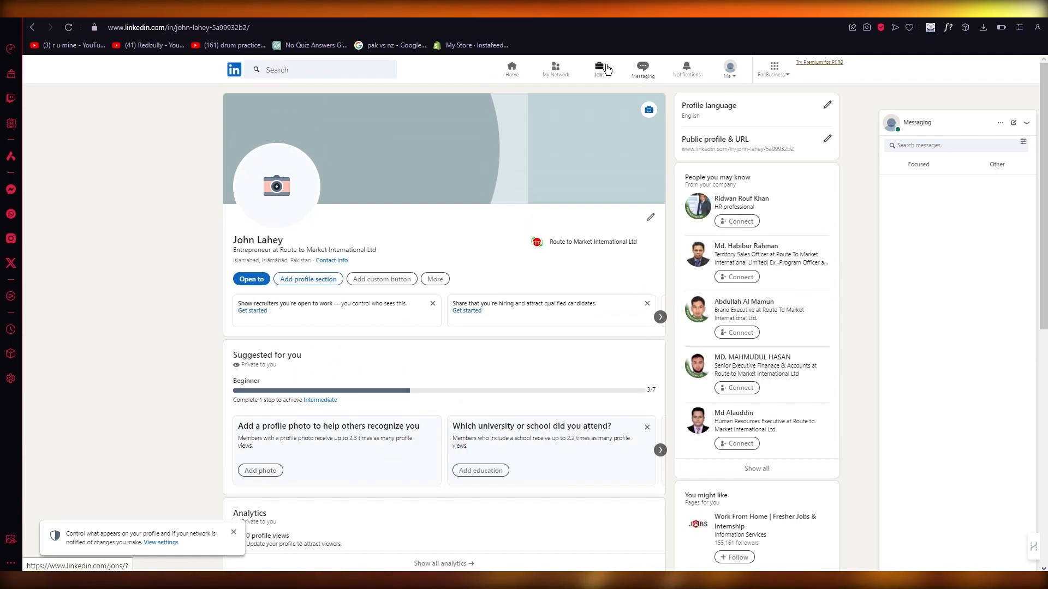
mouse_move(729, 70)
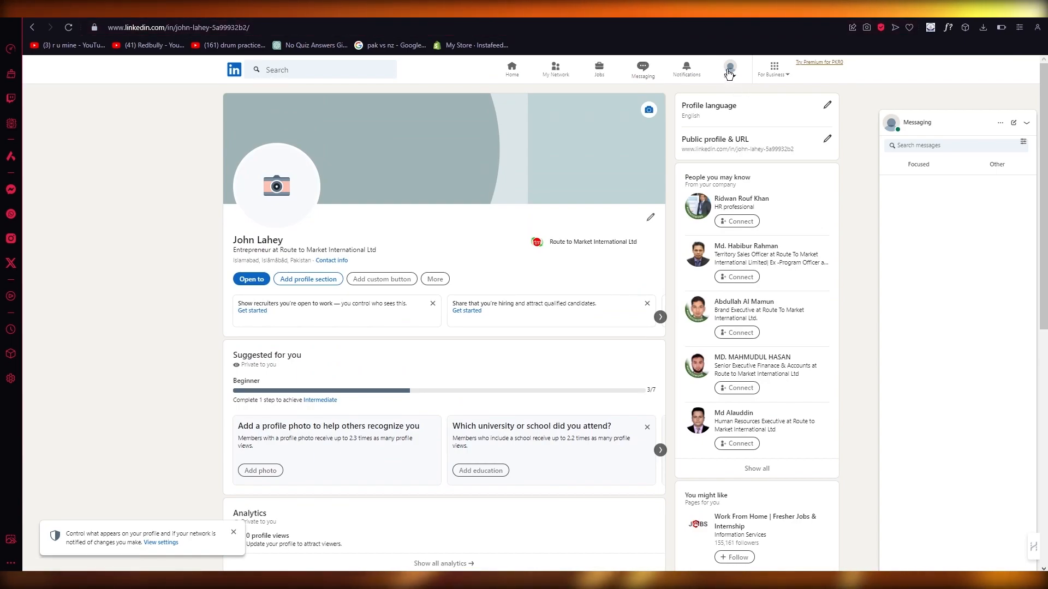
Start Try Premium and answer the survey with personal goals.
click(729, 68)
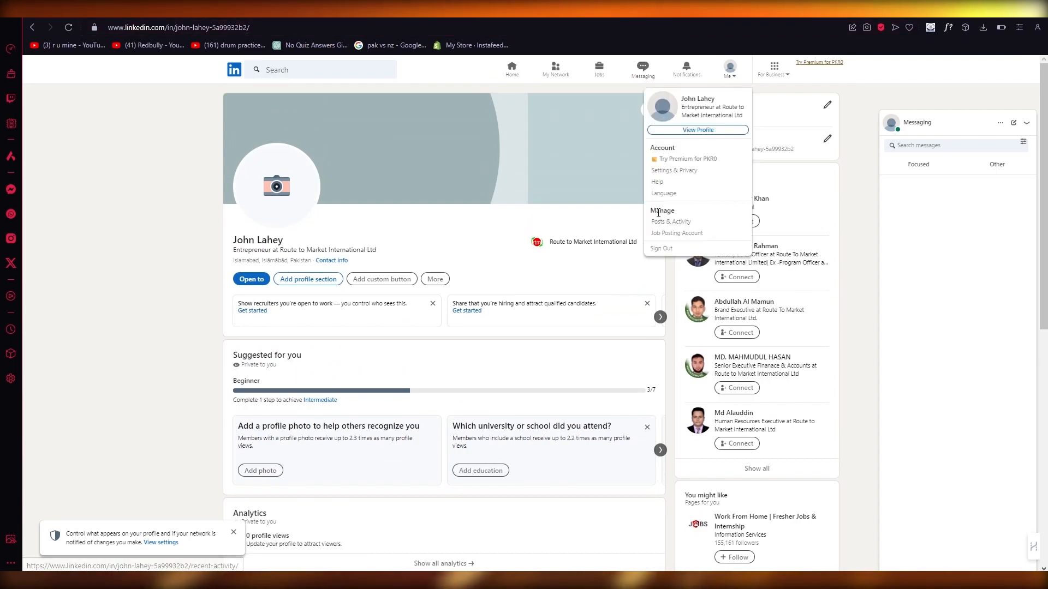
click(685, 159)
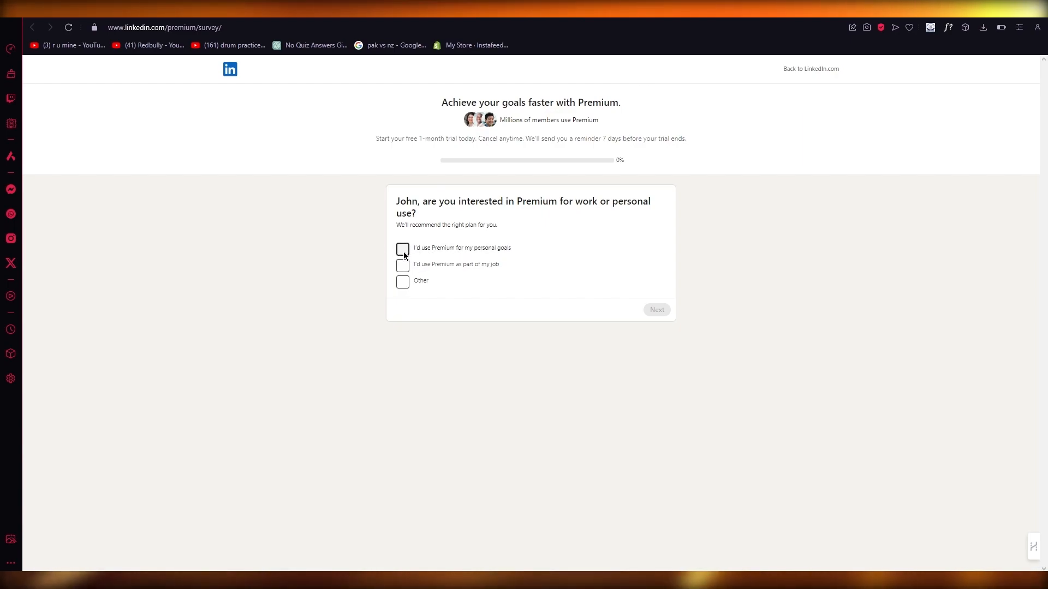
click(403, 249)
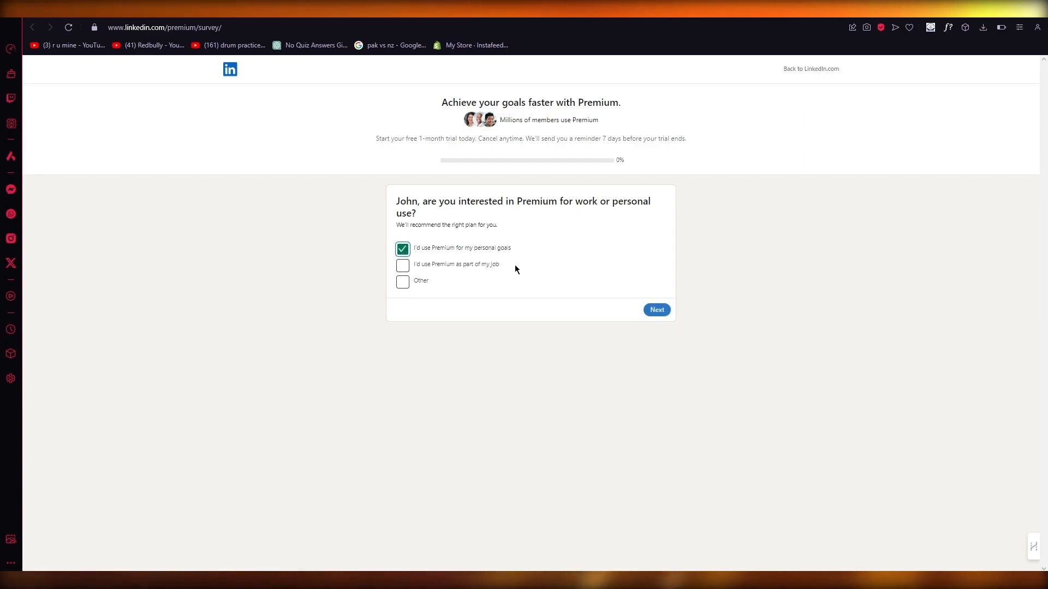
click(656, 309)
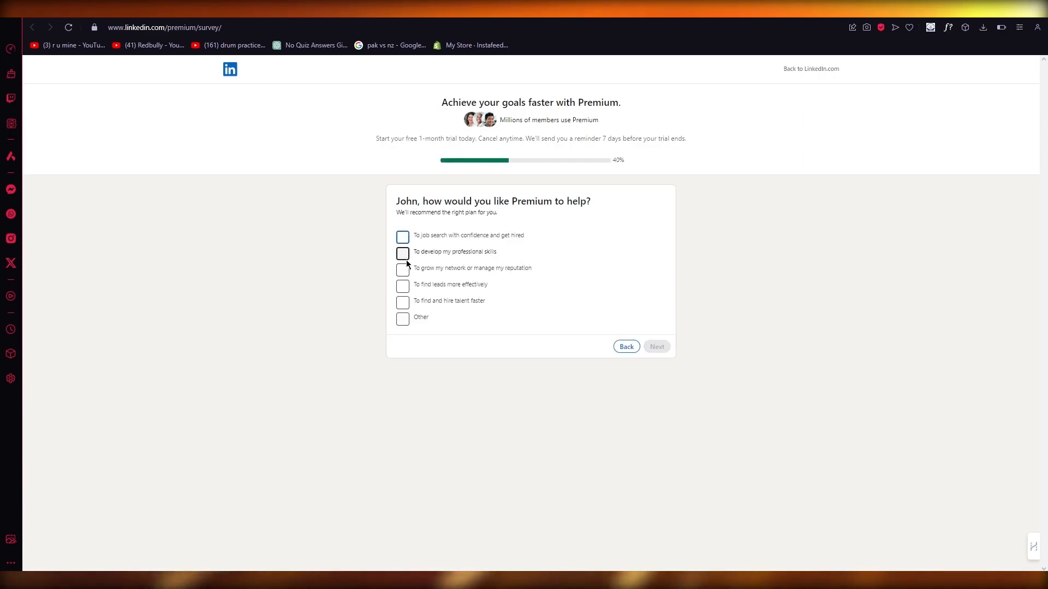
Choose hiring talent faster and getting matched with applicants to get Recruiter Lite, then return to profile.
click(656, 346)
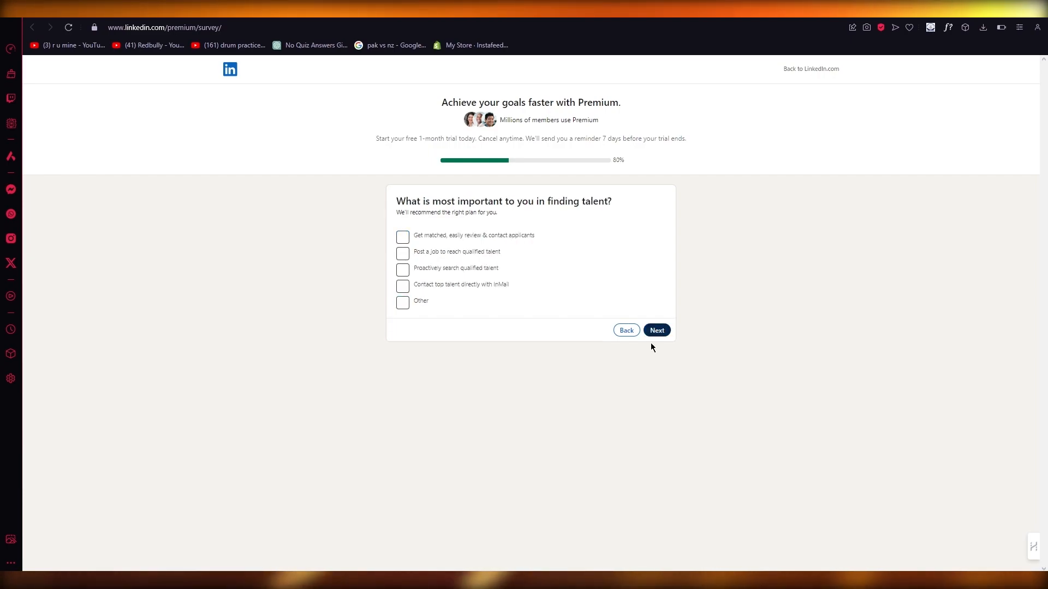
click(402, 237)
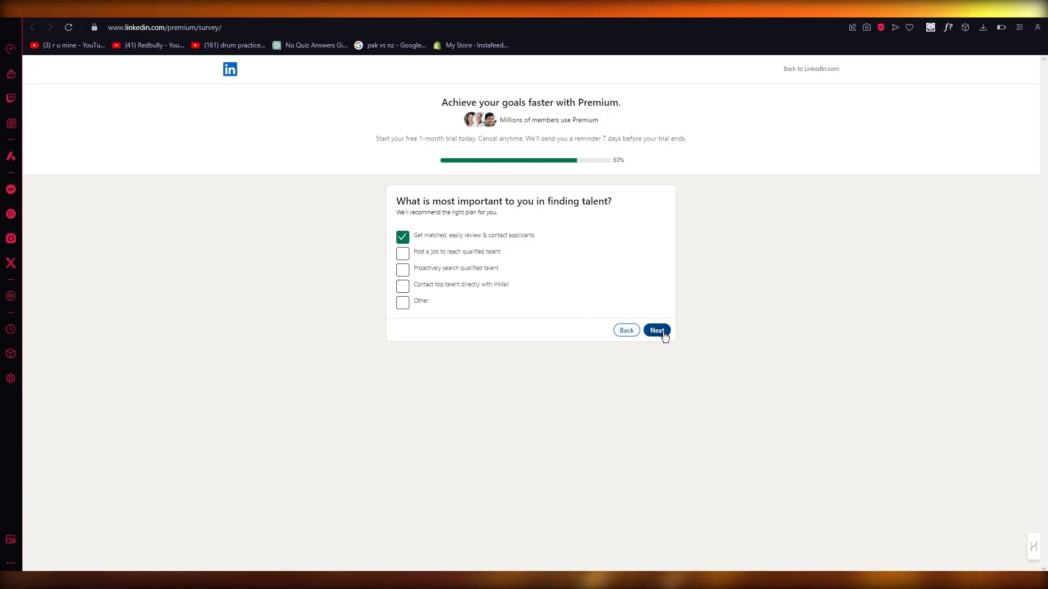
click(656, 330)
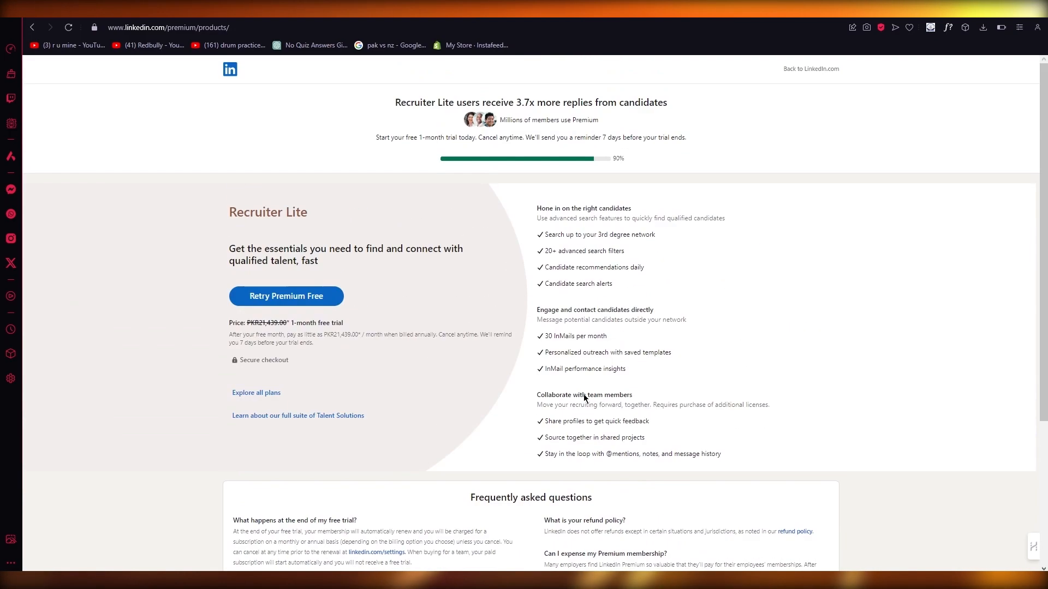
mouse_move(383, 305)
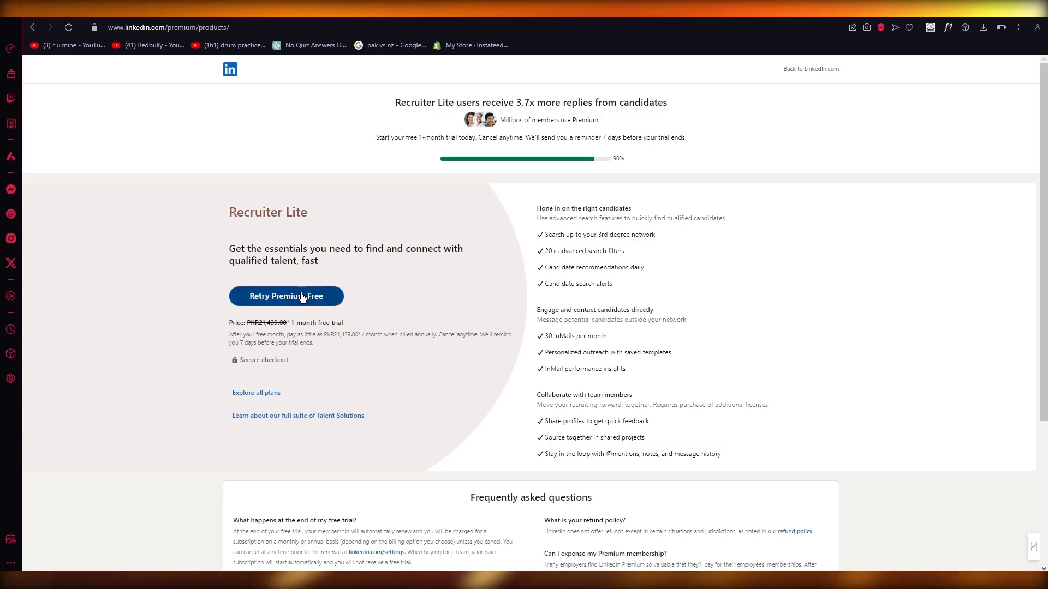
click(811, 68)
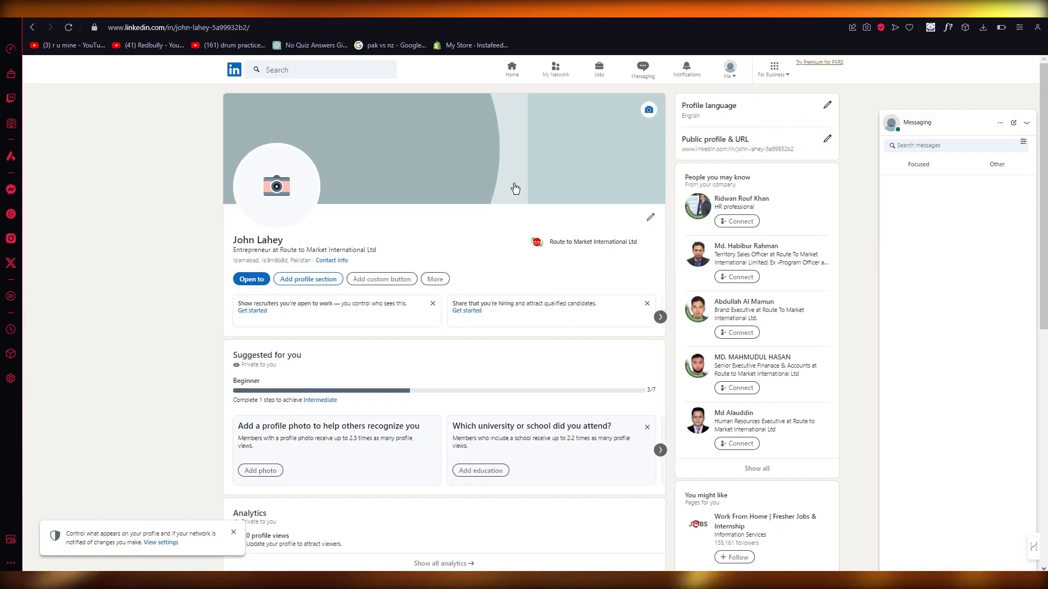
click(730, 69)
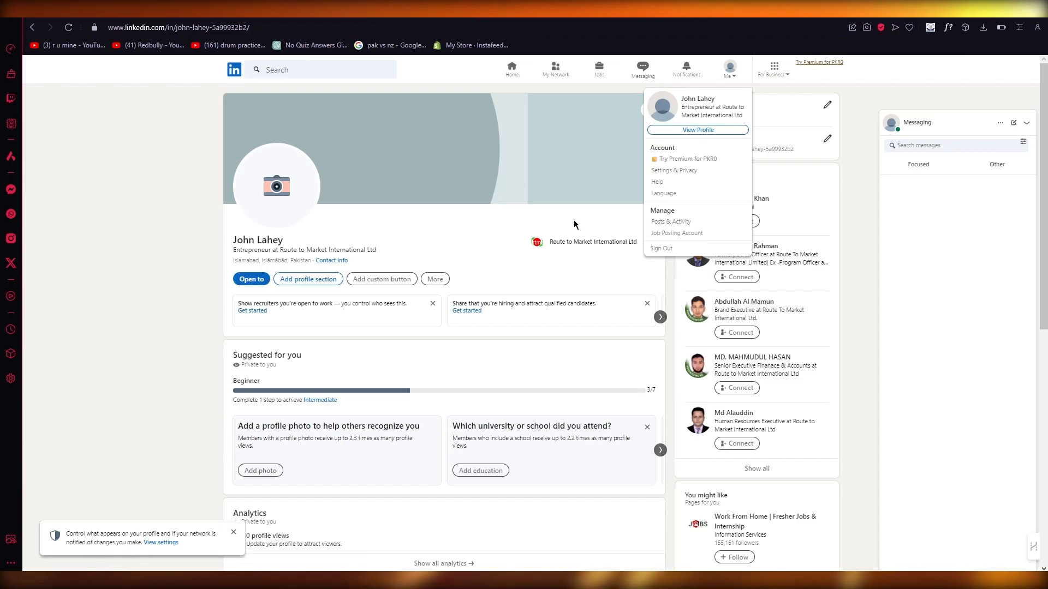
click(573, 223)
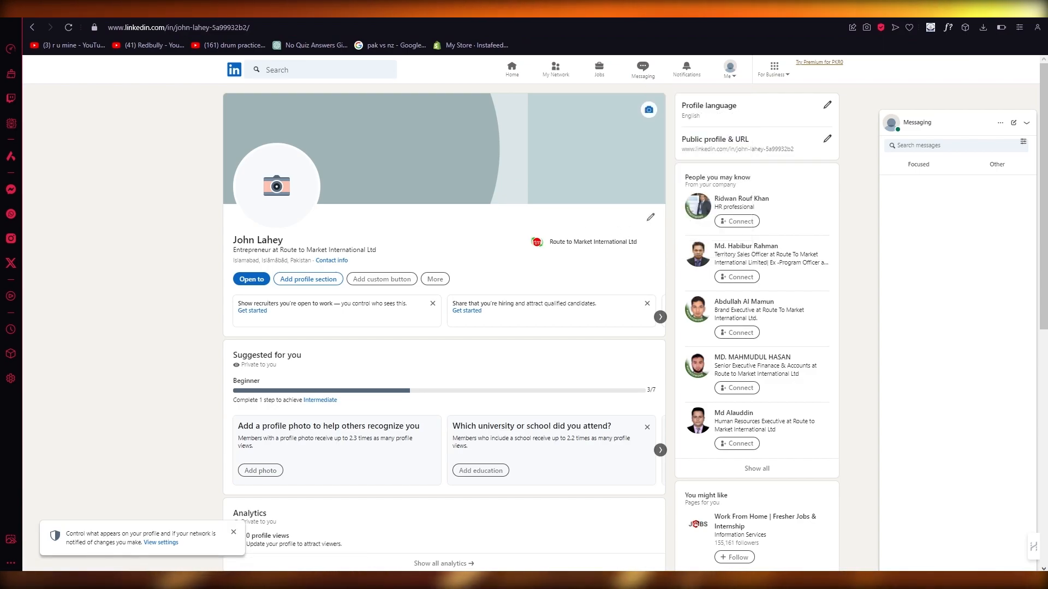
click(817, 62)
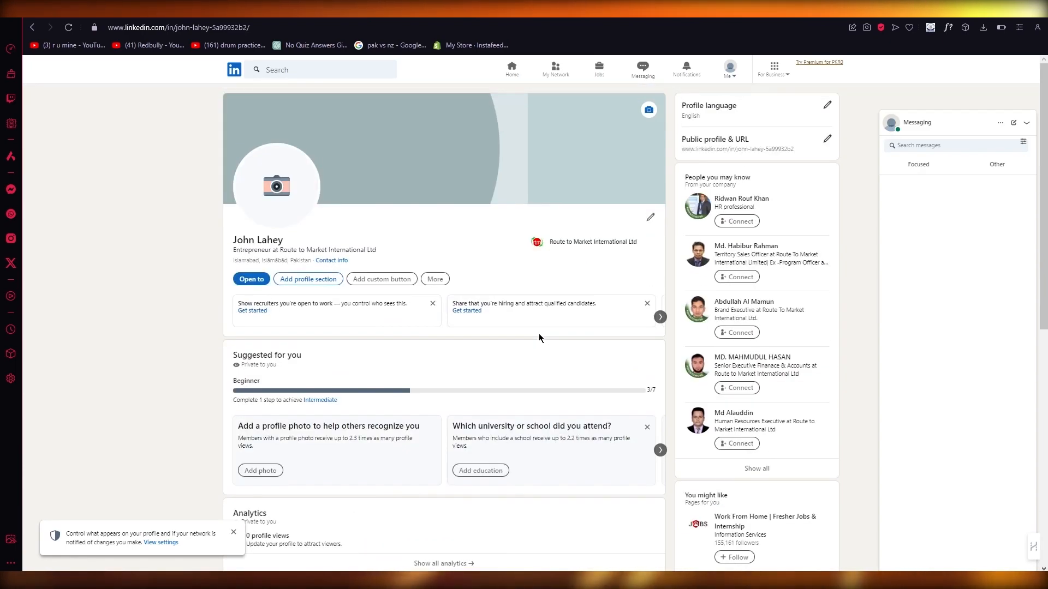
scroll(down, 3)
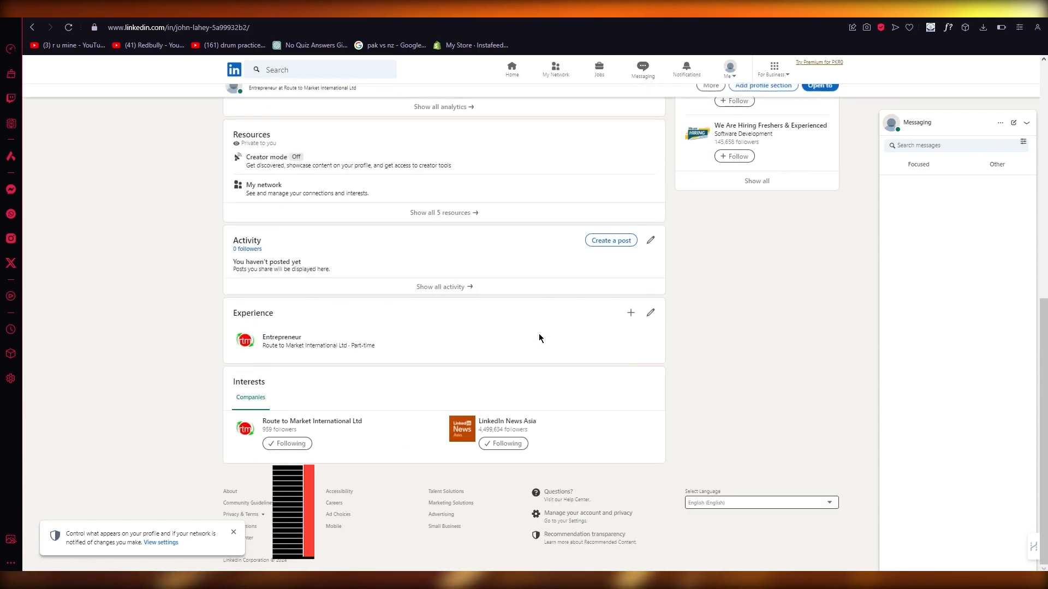